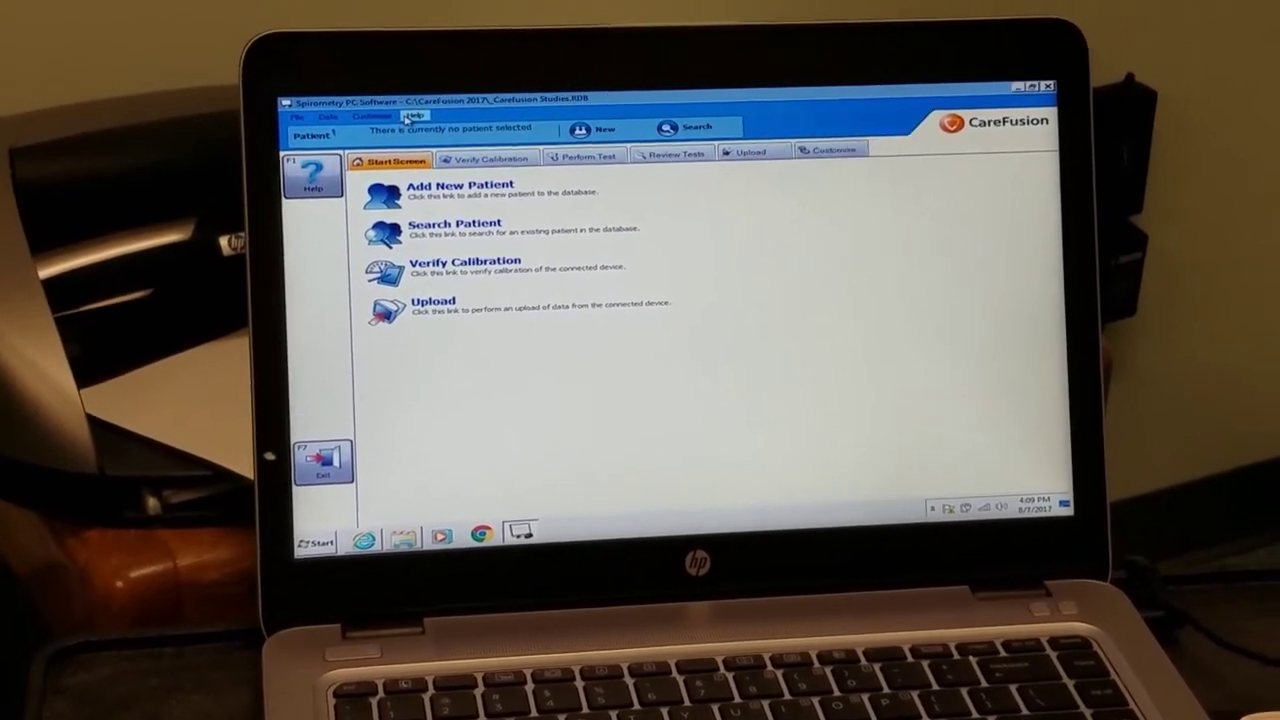
# - Add a new Female patient record, 64 in tall and 150 lb, and save it
pyautogui.click(455, 185)
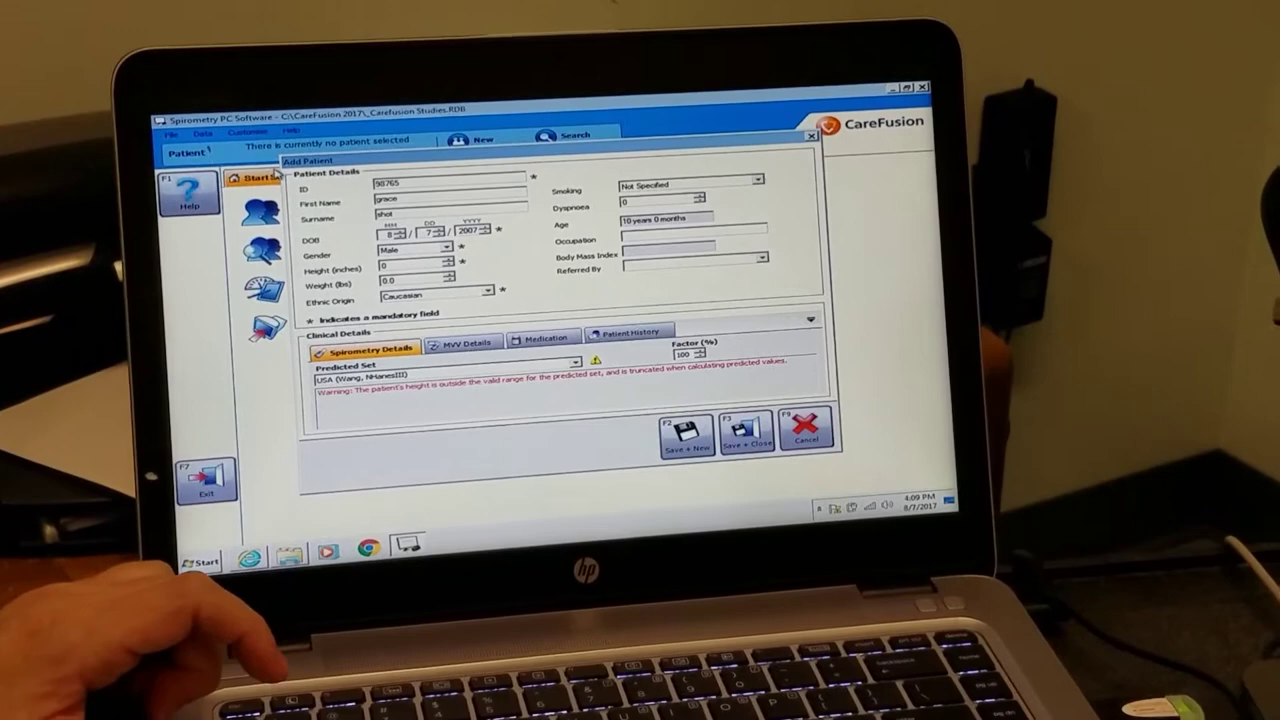
pyautogui.click(430, 275)
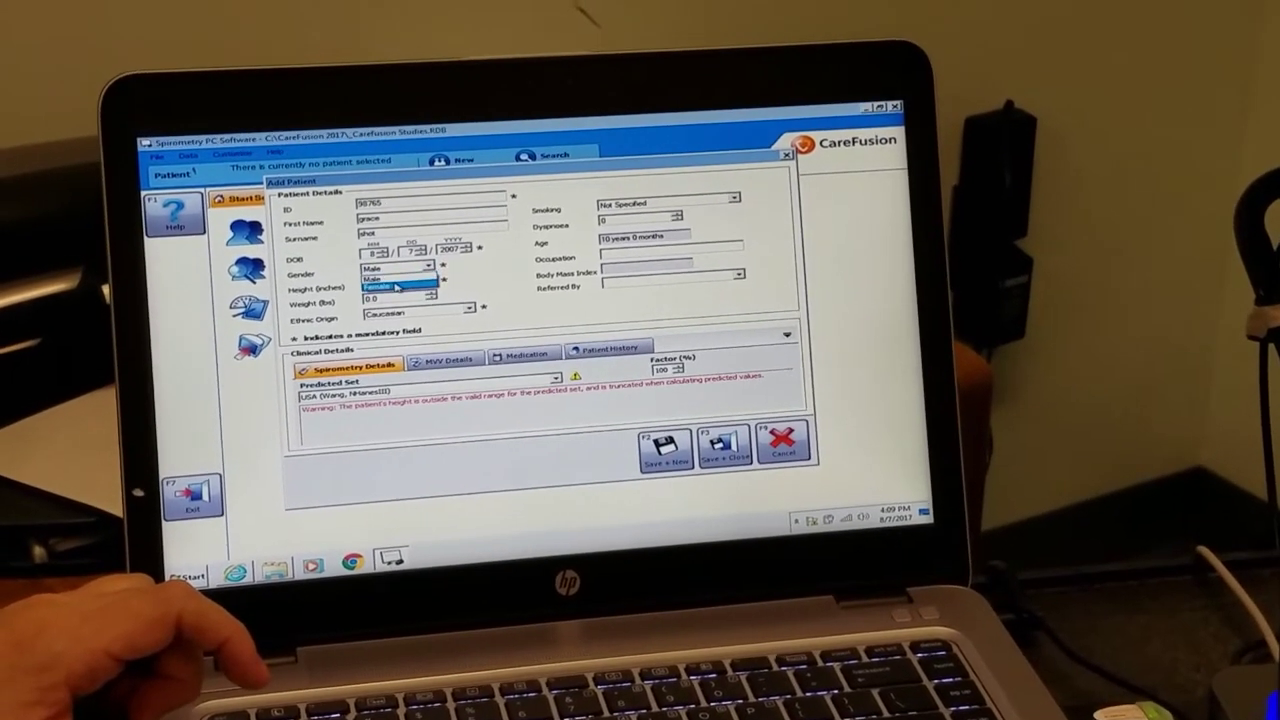
pyautogui.click(395, 289)
pyautogui.write('150')
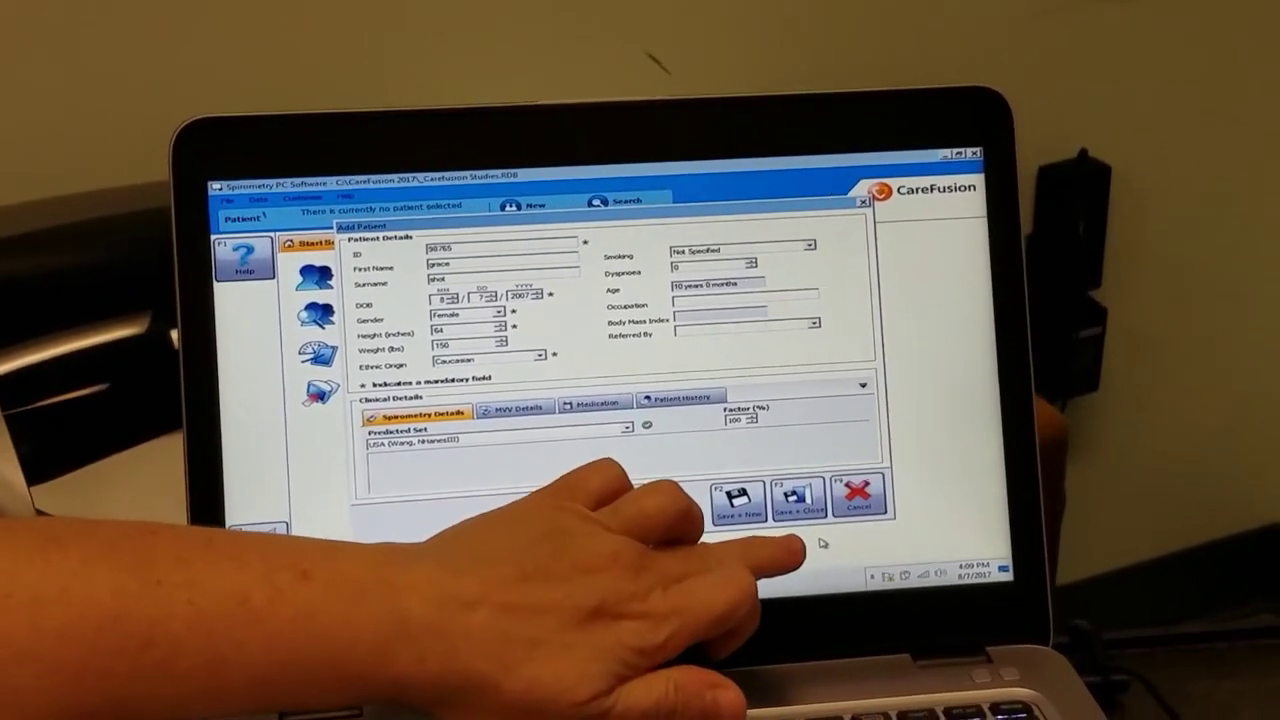
pyautogui.click(797, 500)
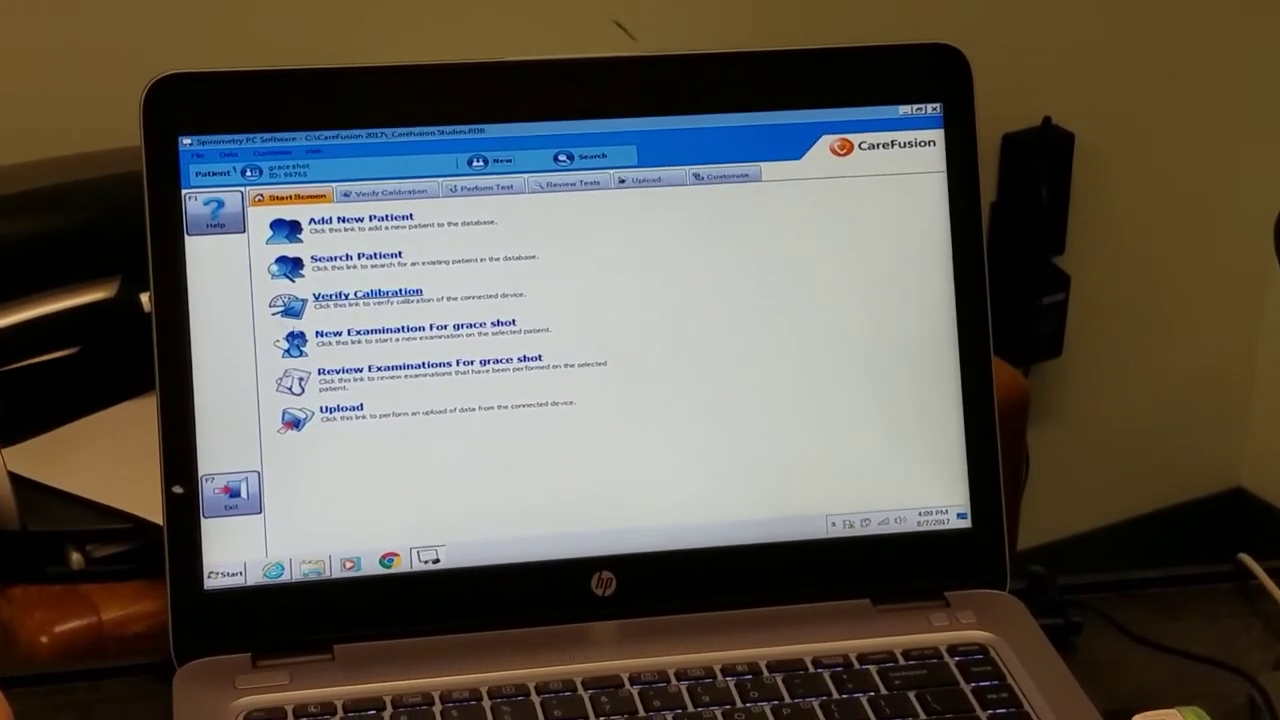
# - Start a New Examination for the selected patient from the Start Screen
pyautogui.click(415, 324)
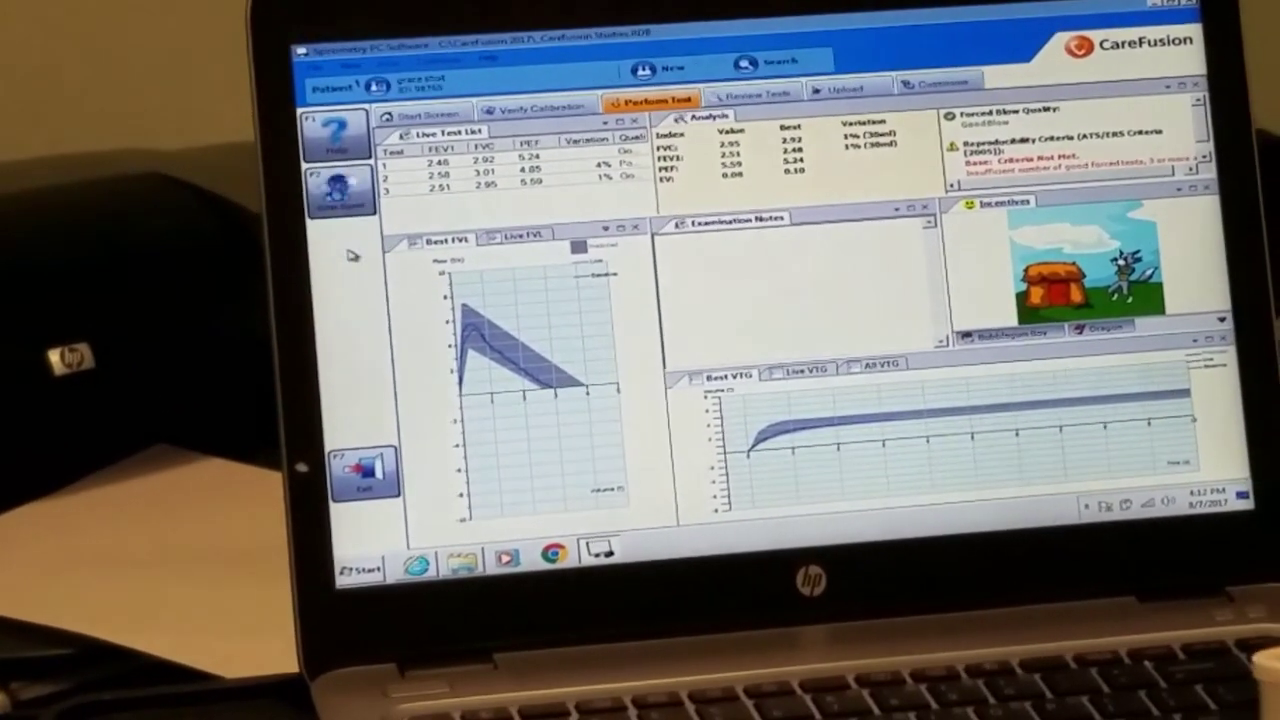
# - End the exam and open the spirometry results report in print preview
pyautogui.click(773, 66)
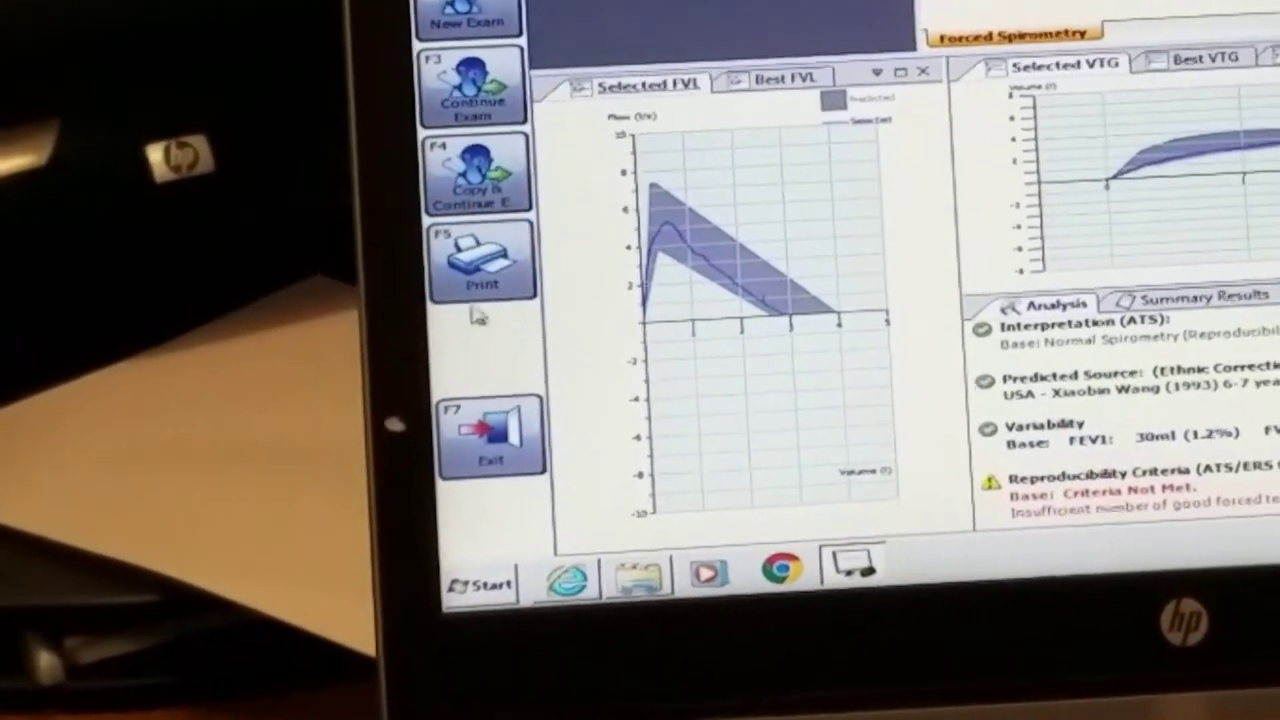
pyautogui.click(481, 263)
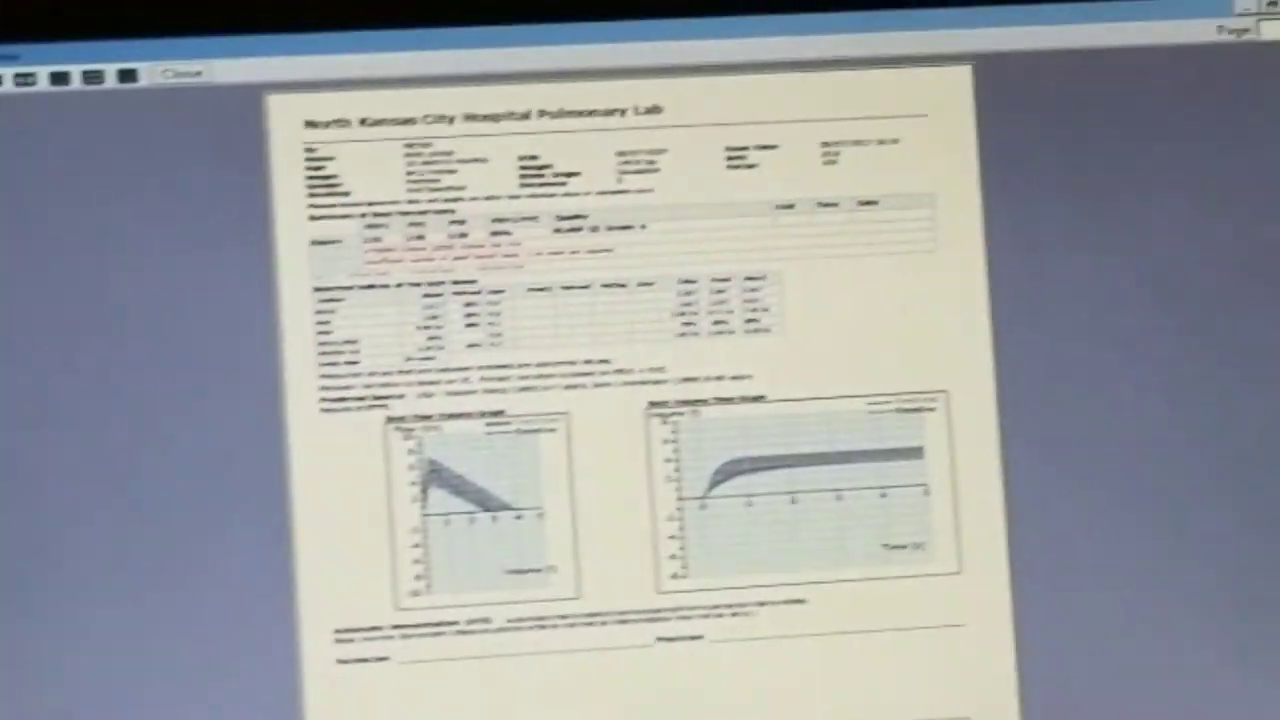